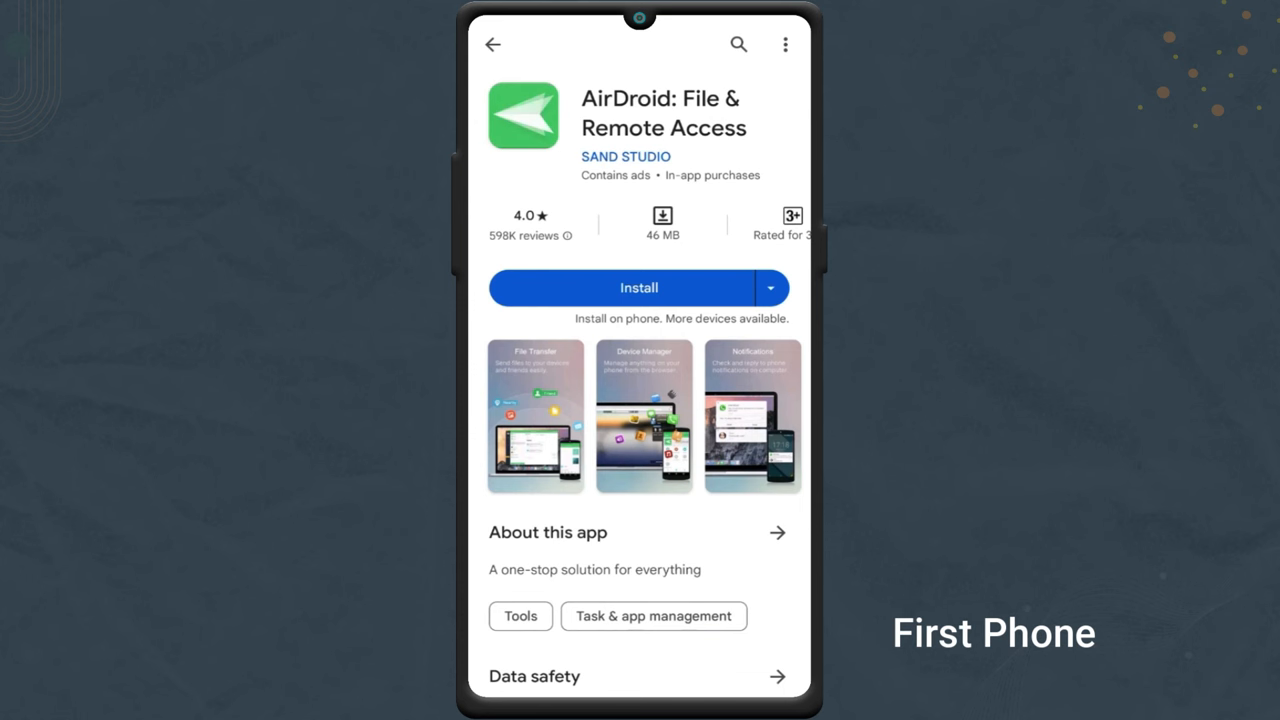
Step: Install AirDroid from its Play Store page and launch it to the welcome screen
click(640, 288)
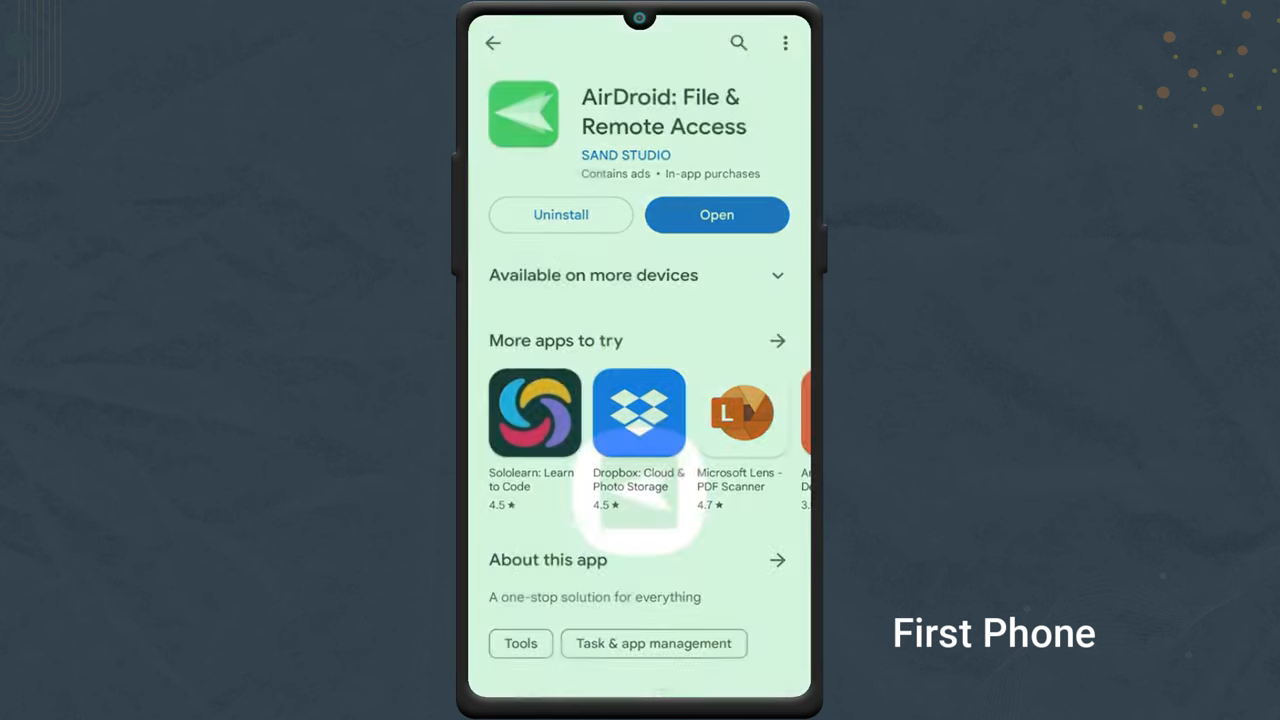
click(716, 214)
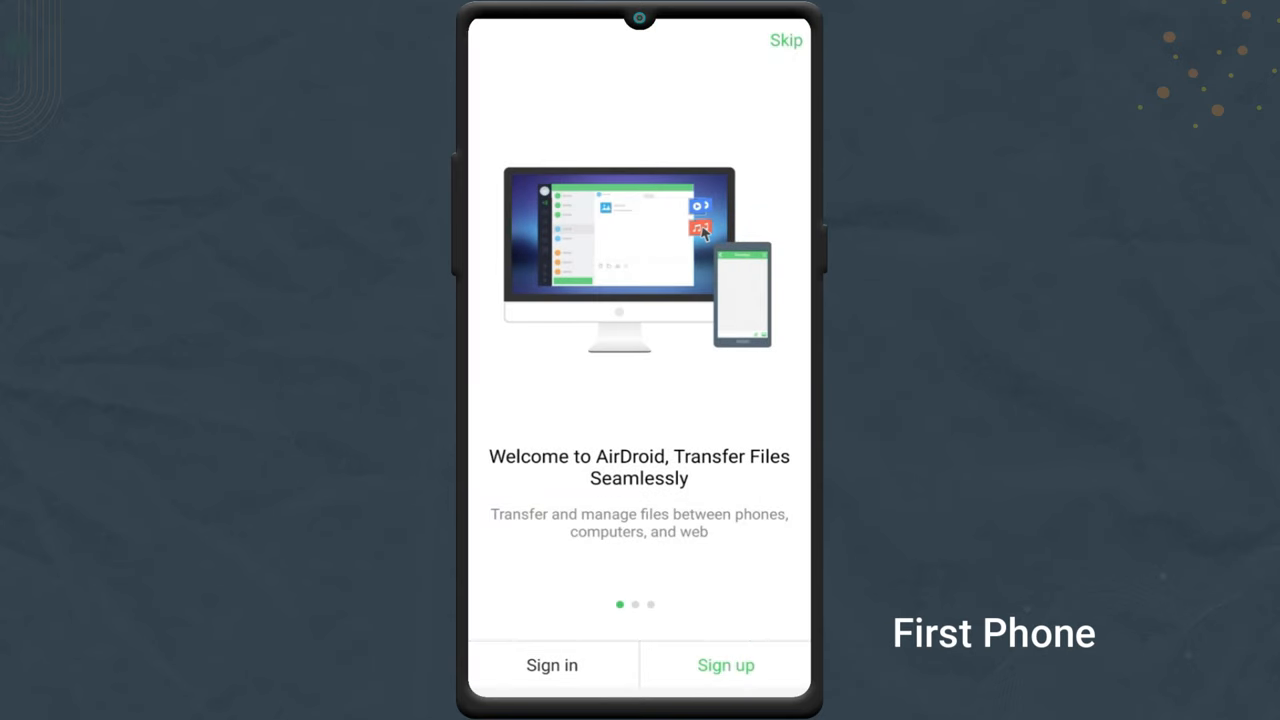
Step: Sign up for a new AirDroid account, submit the details and verify the emailed code
click(724, 664)
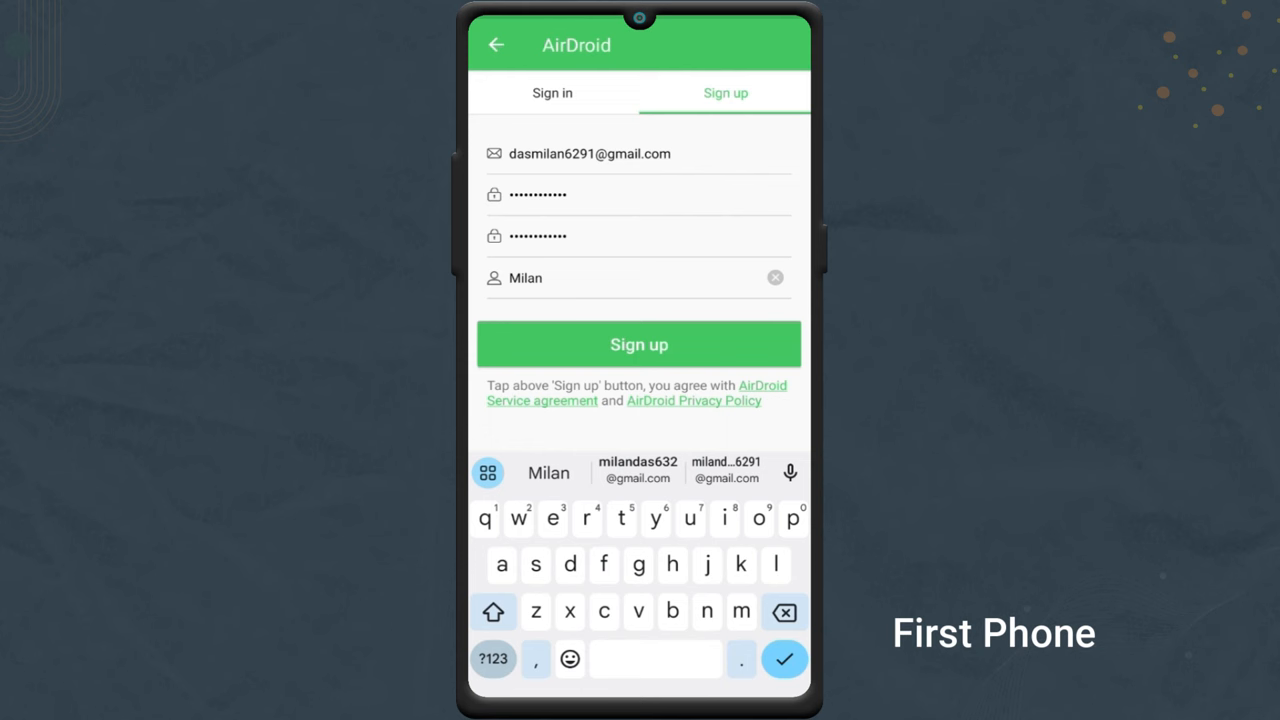
click(640, 344)
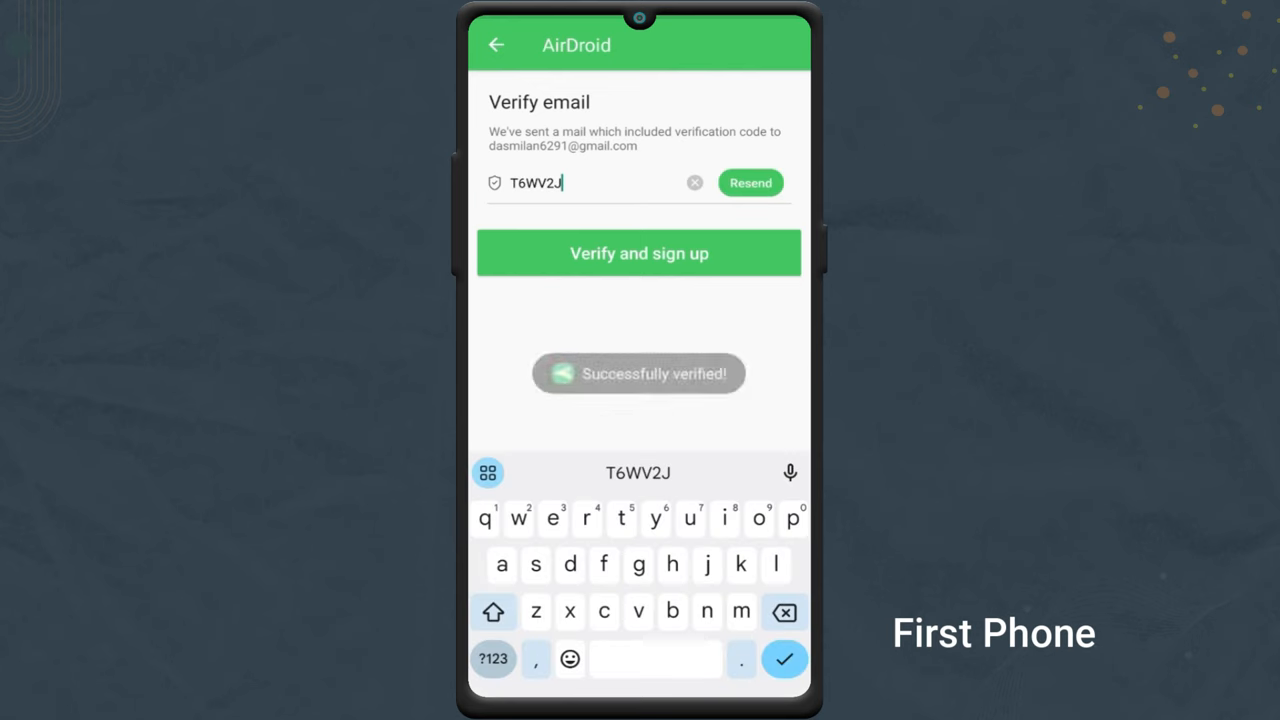
click(640, 252)
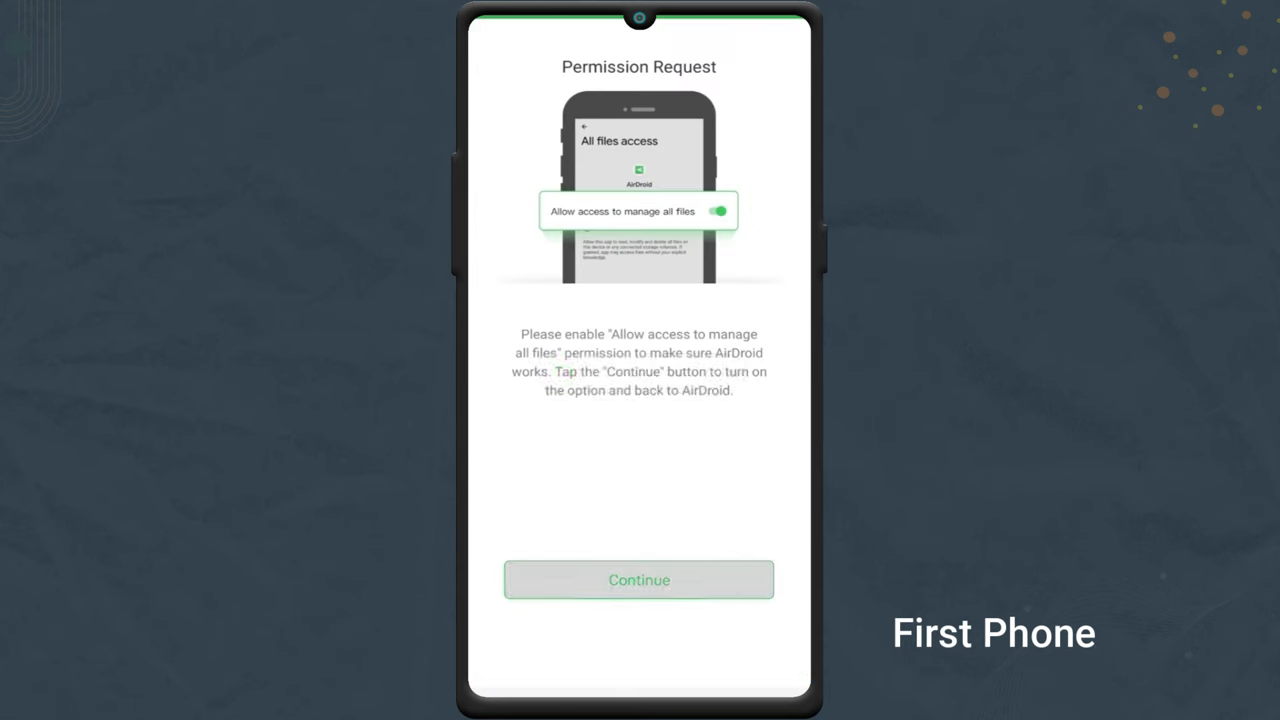
Step: Grant AirDroid All files access and finish signing in
click(640, 580)
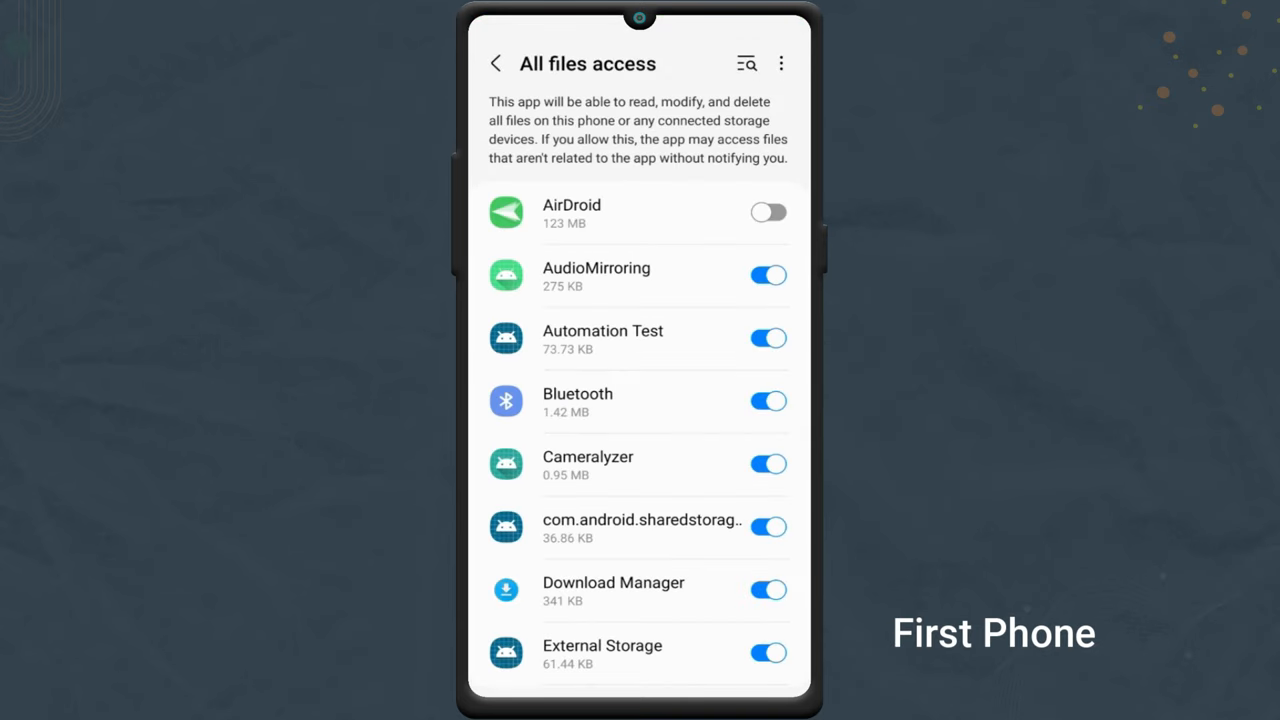
click(768, 212)
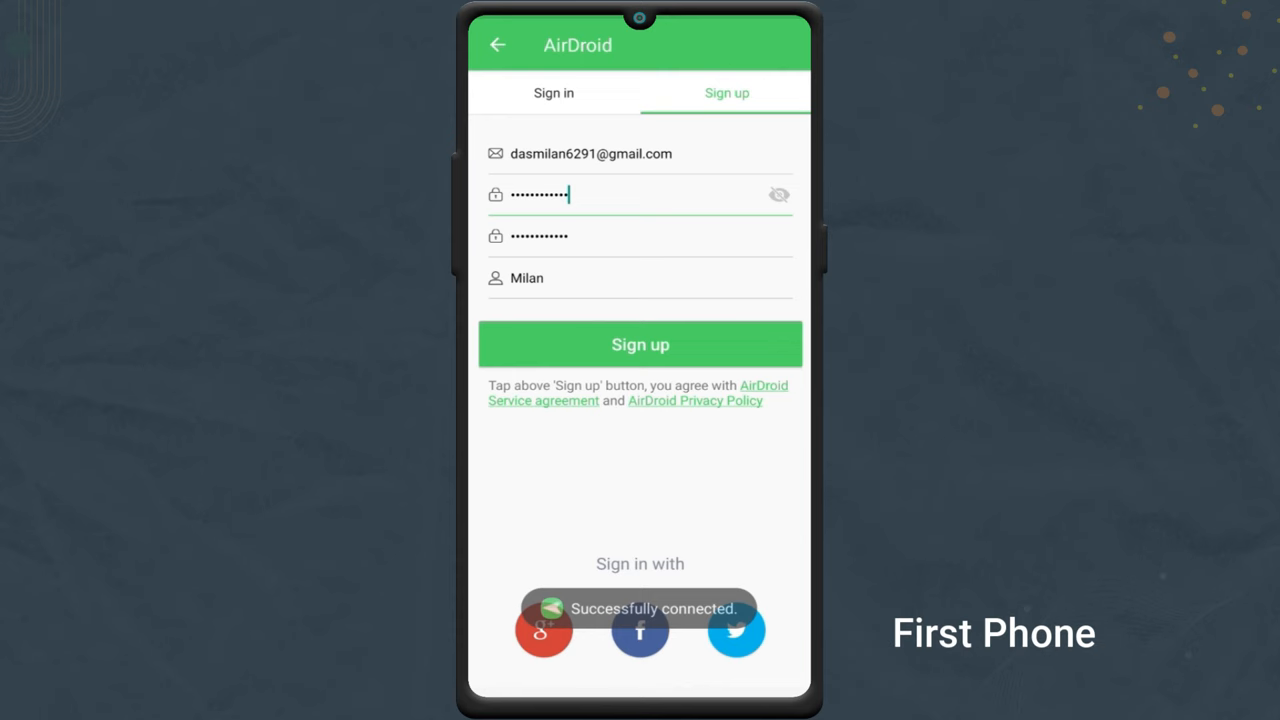
click(640, 344)
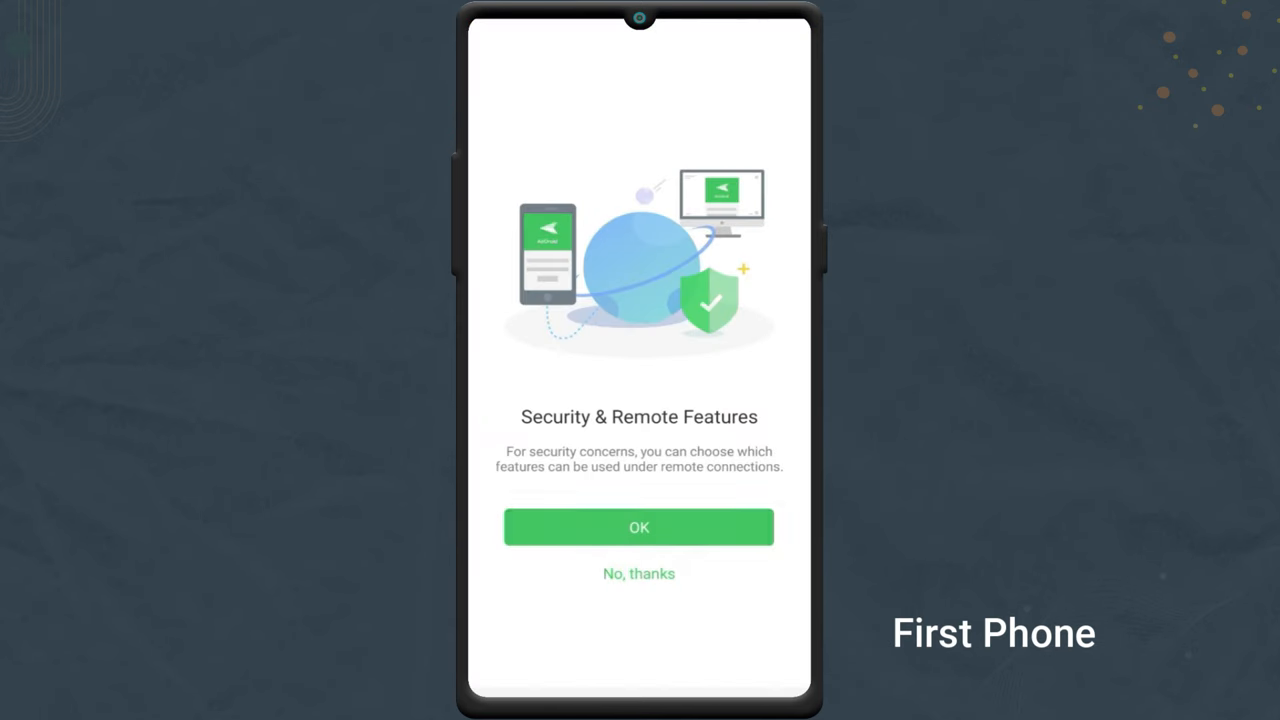
Step: Accept the Security & Remote Features prompt and start enabling Remote Control
click(640, 528)
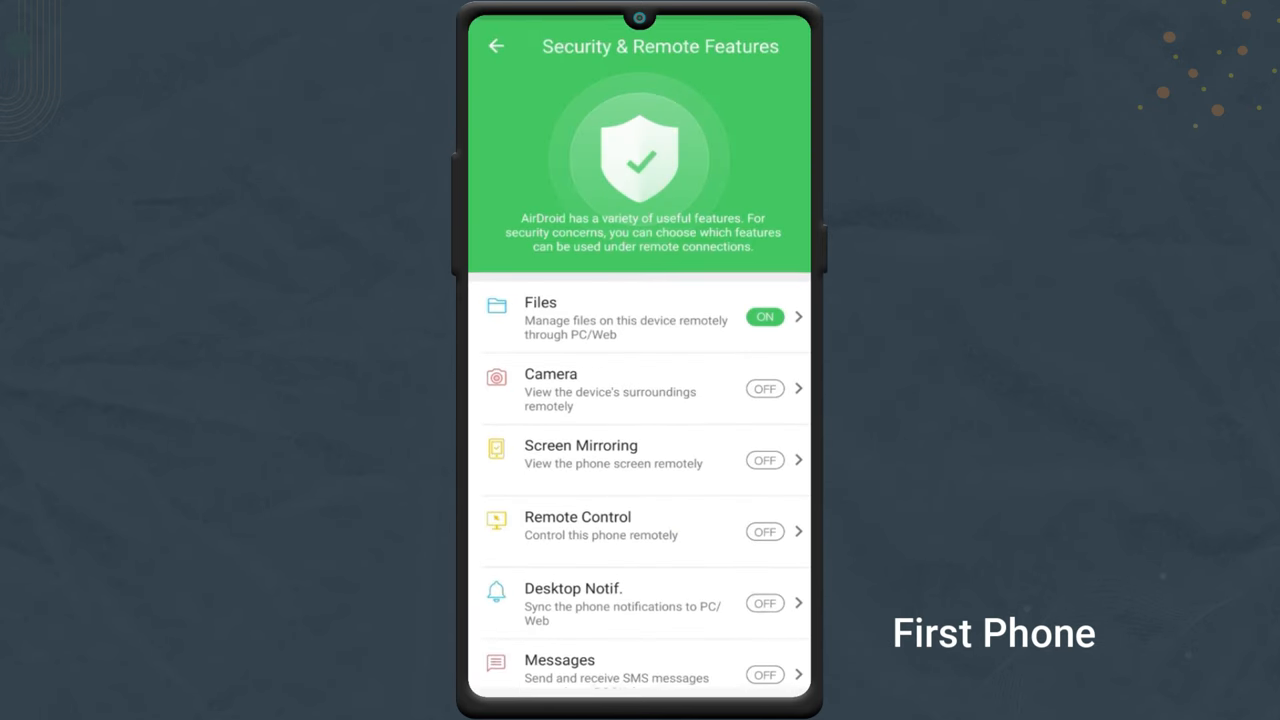
click(640, 530)
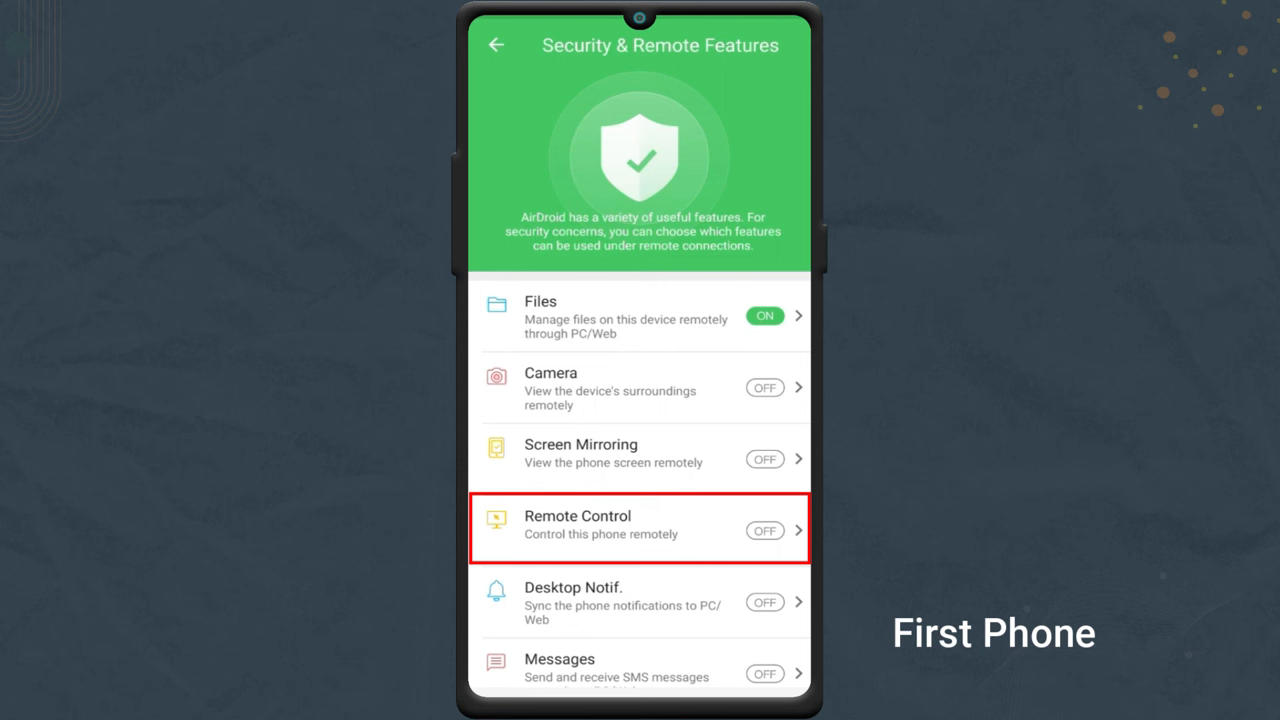
click(640, 524)
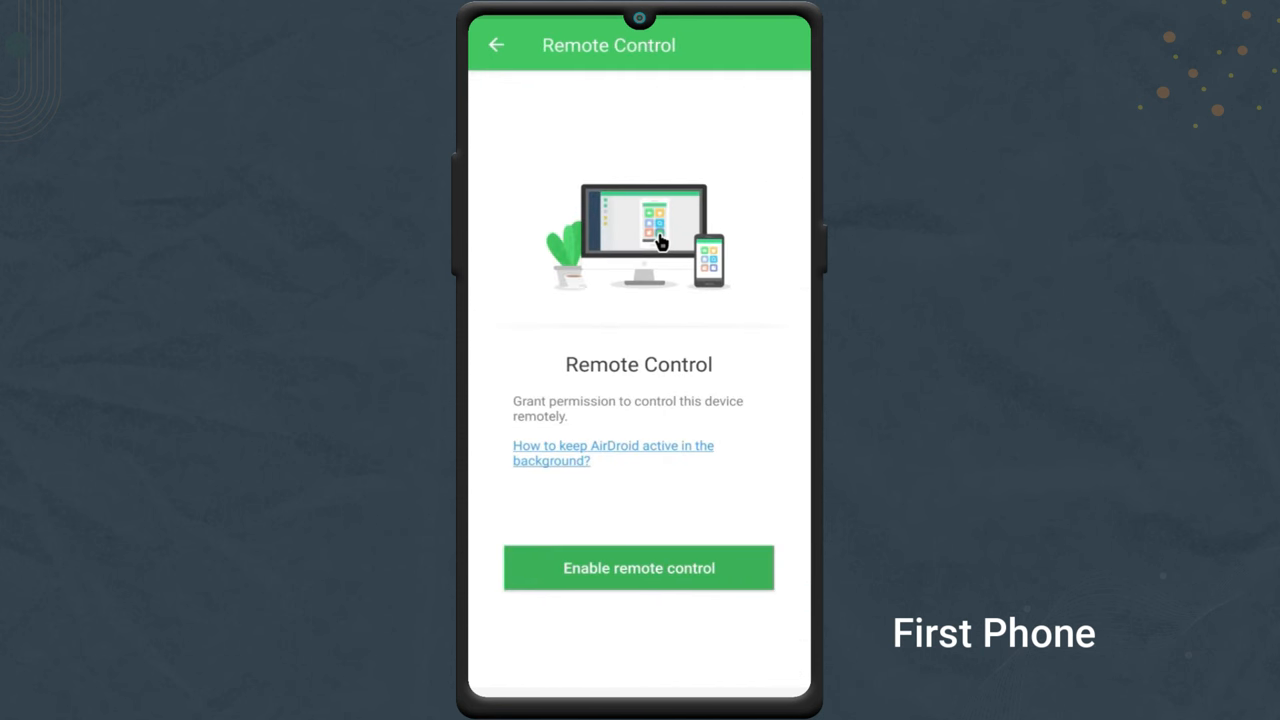
click(638, 568)
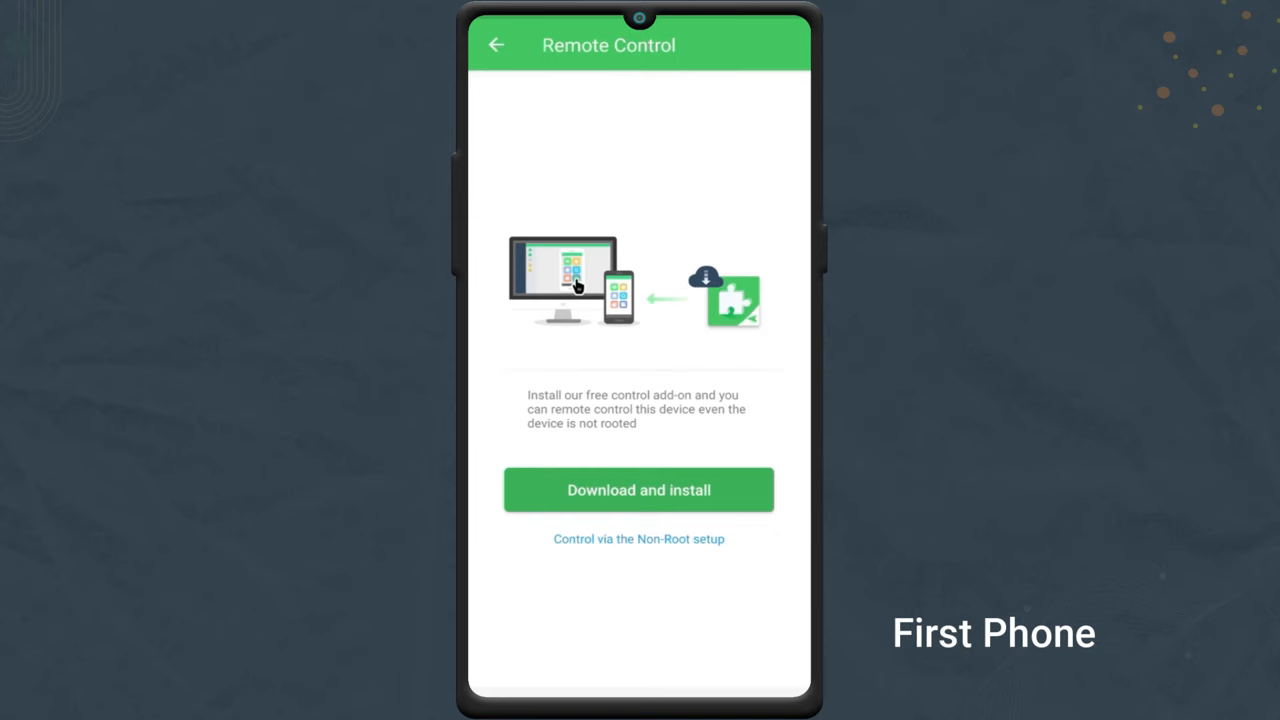
Step: Download and confirm installation of the AirDroid control add-on
click(638, 490)
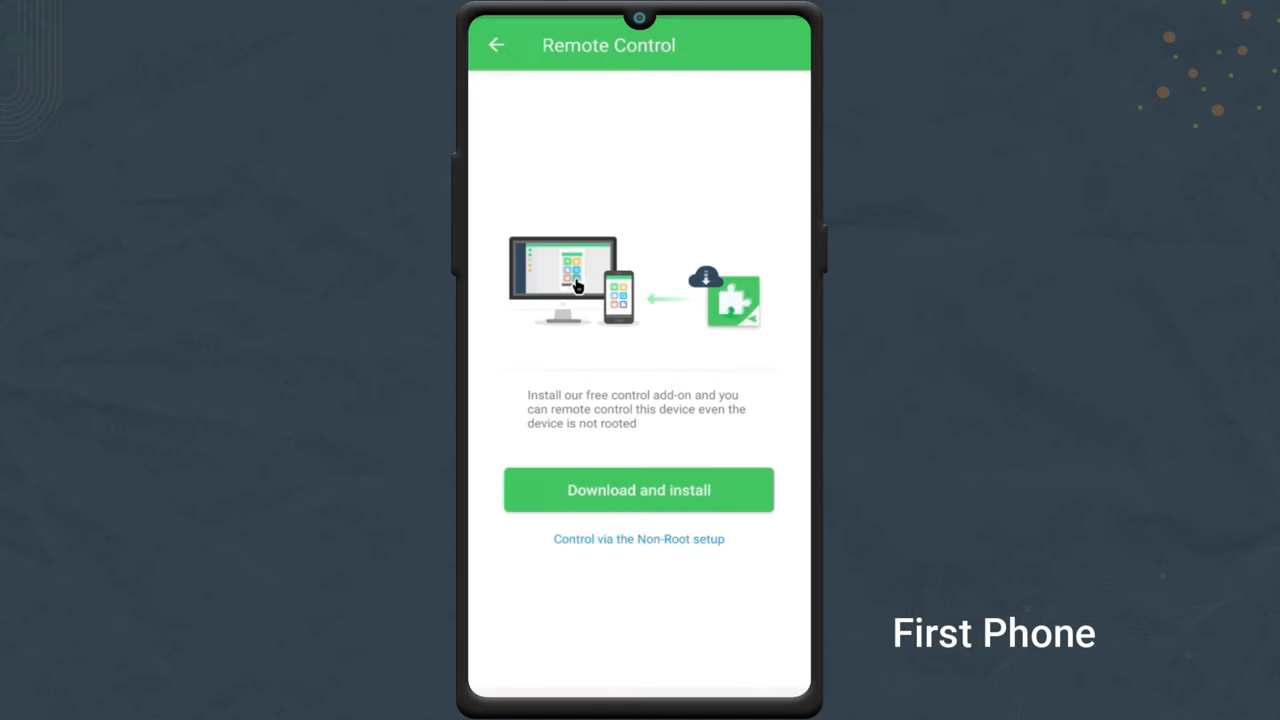
click(638, 490)
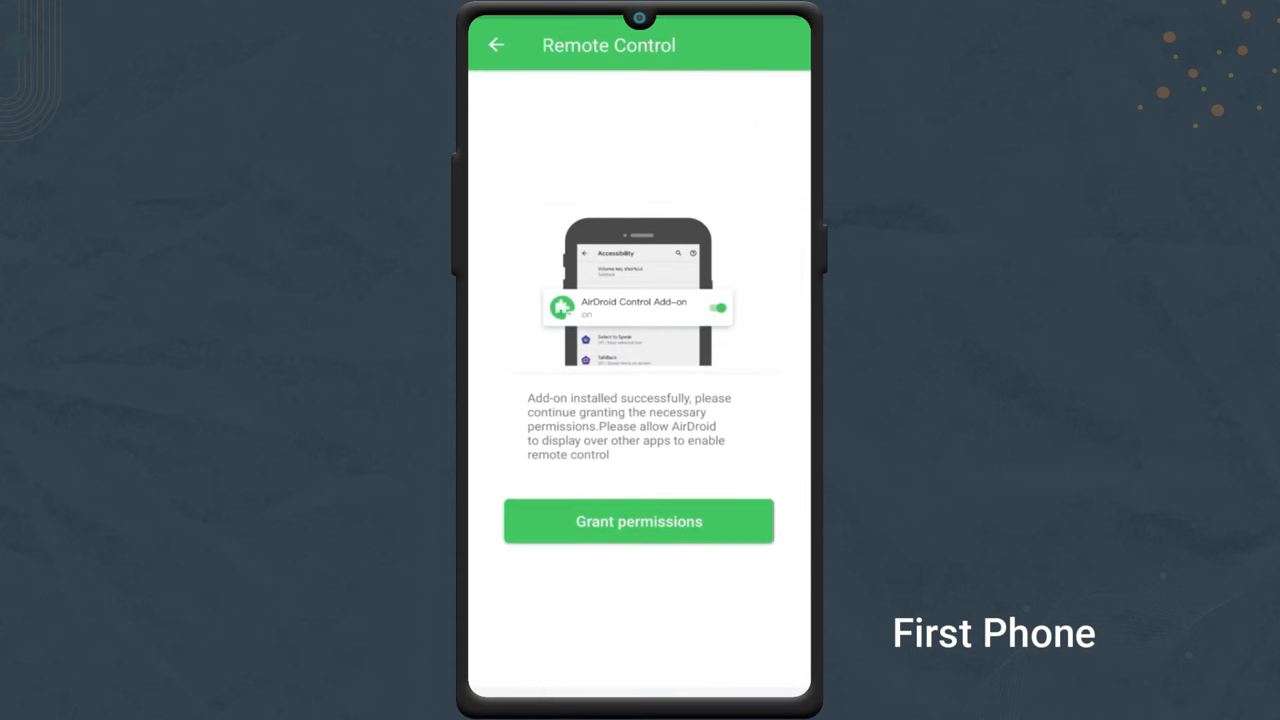
Step: Switch on the AirDroid Control Add-on service in system settings and complete setup with Done
click(638, 520)
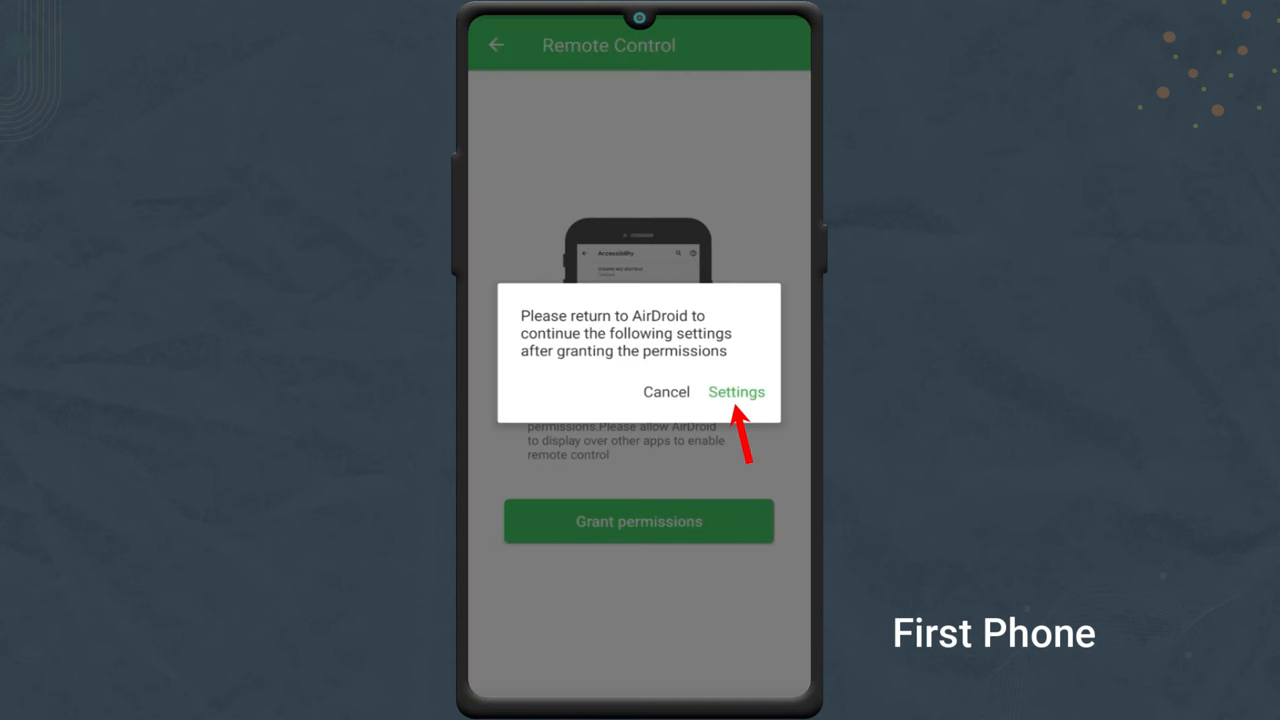
click(736, 390)
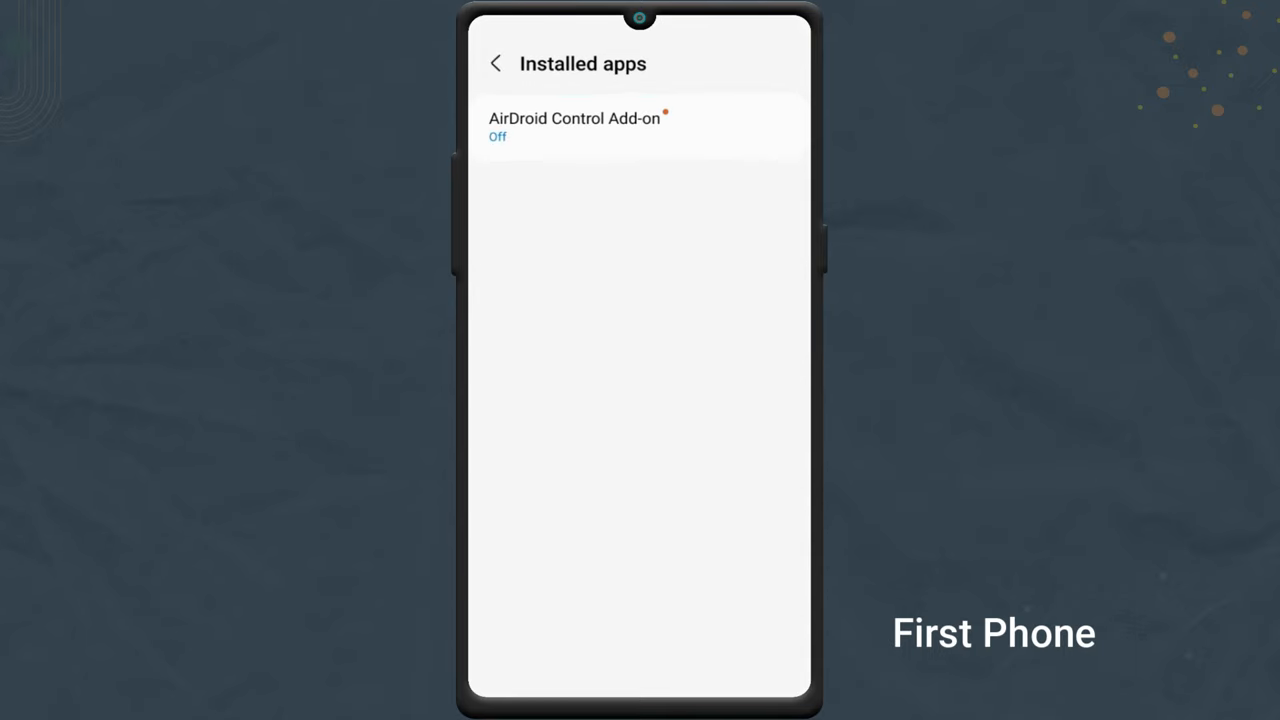
click(576, 128)
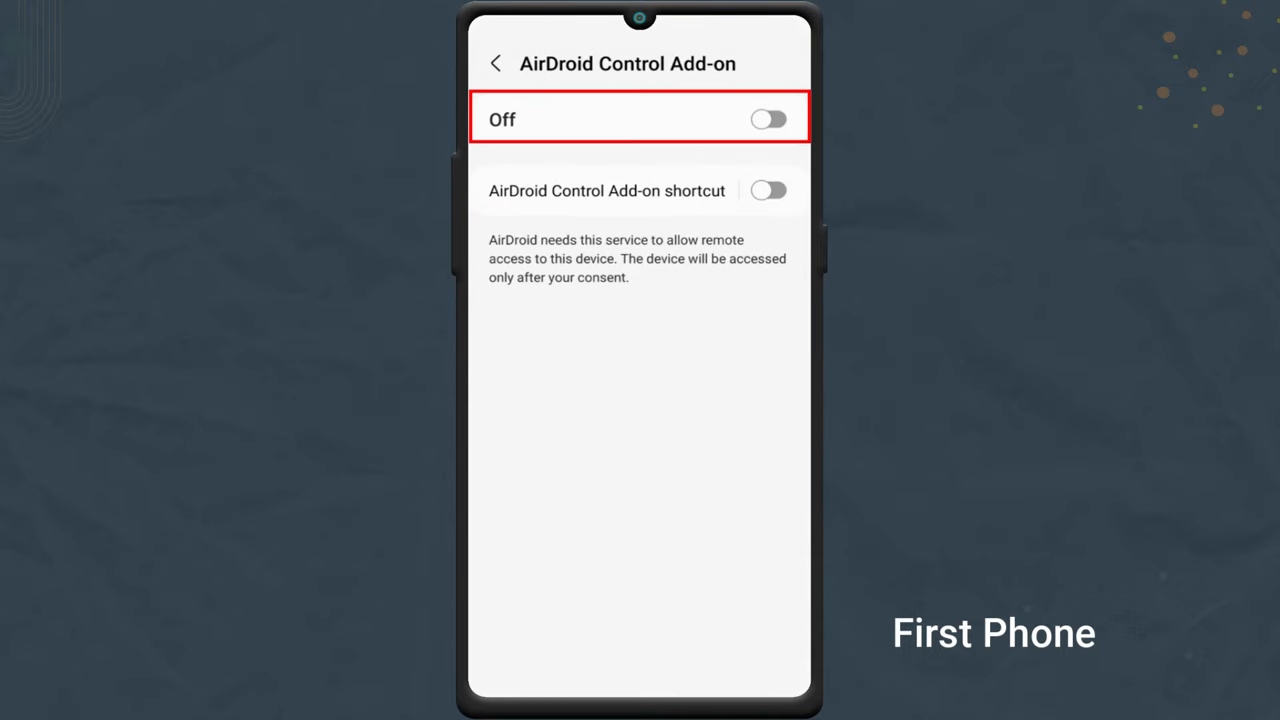
click(768, 120)
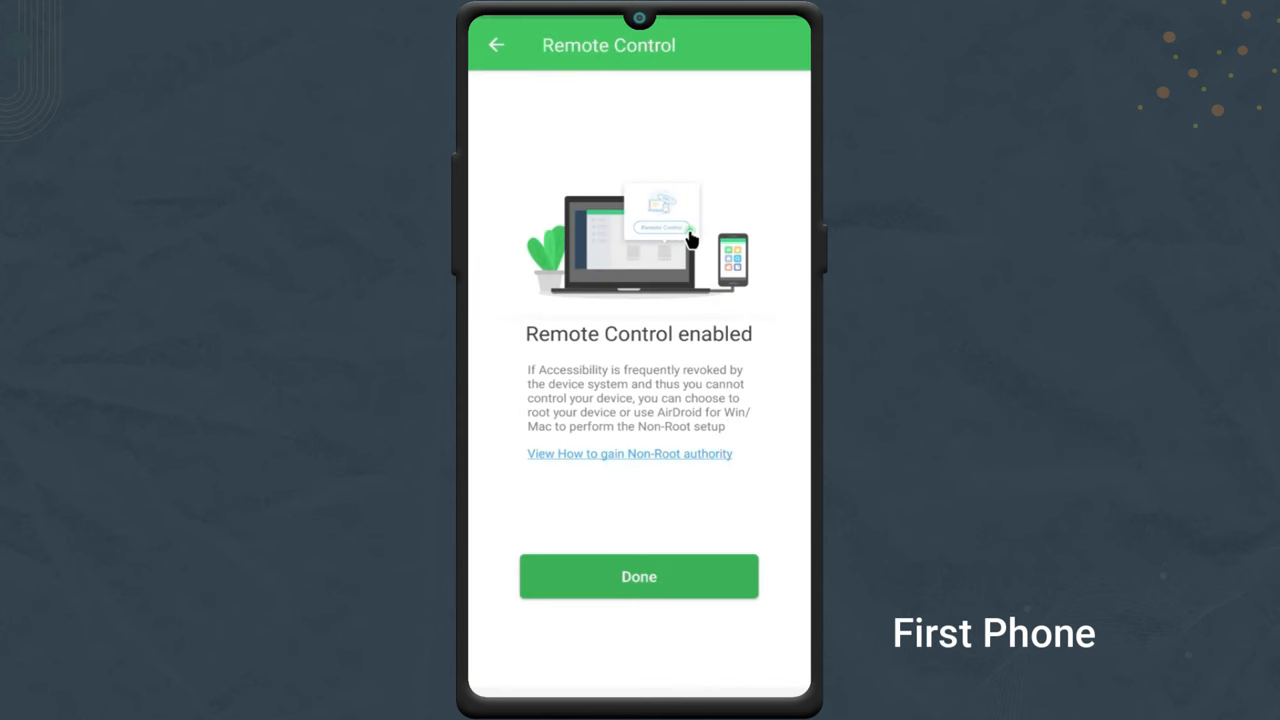
click(638, 576)
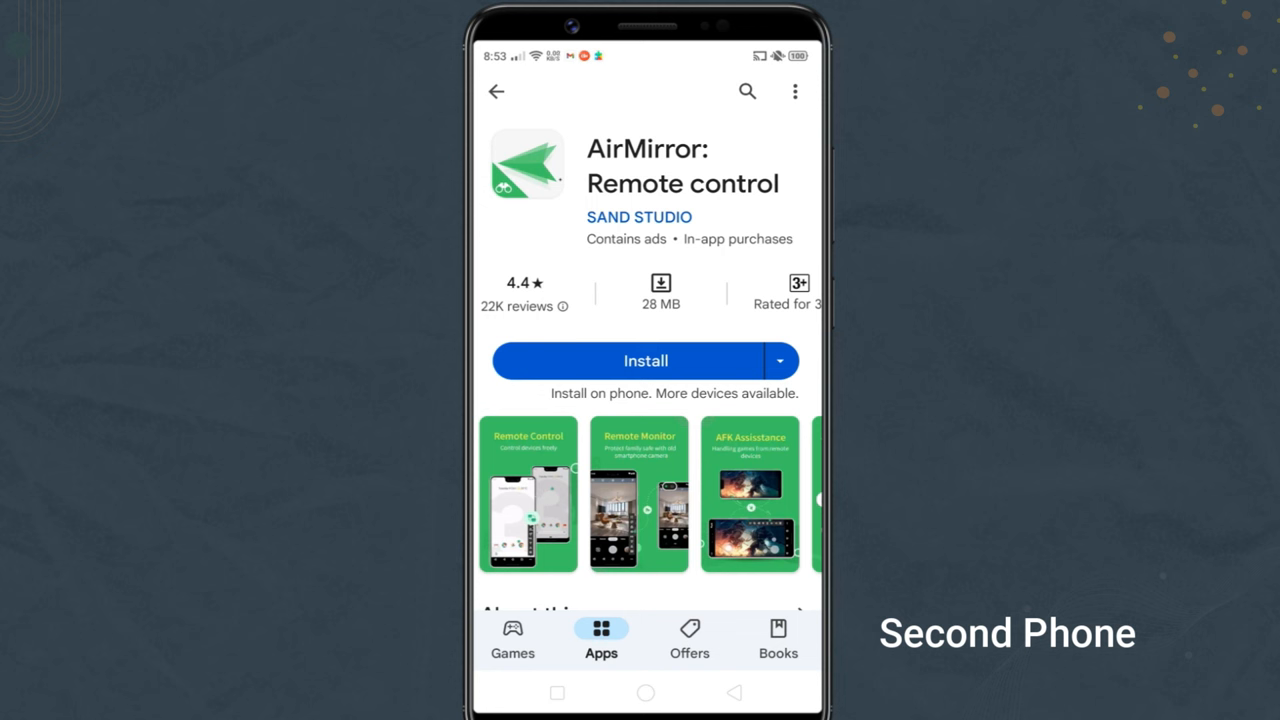
Step: Install AirMirror from its Play Store page on the second phone and launch it
click(644, 360)
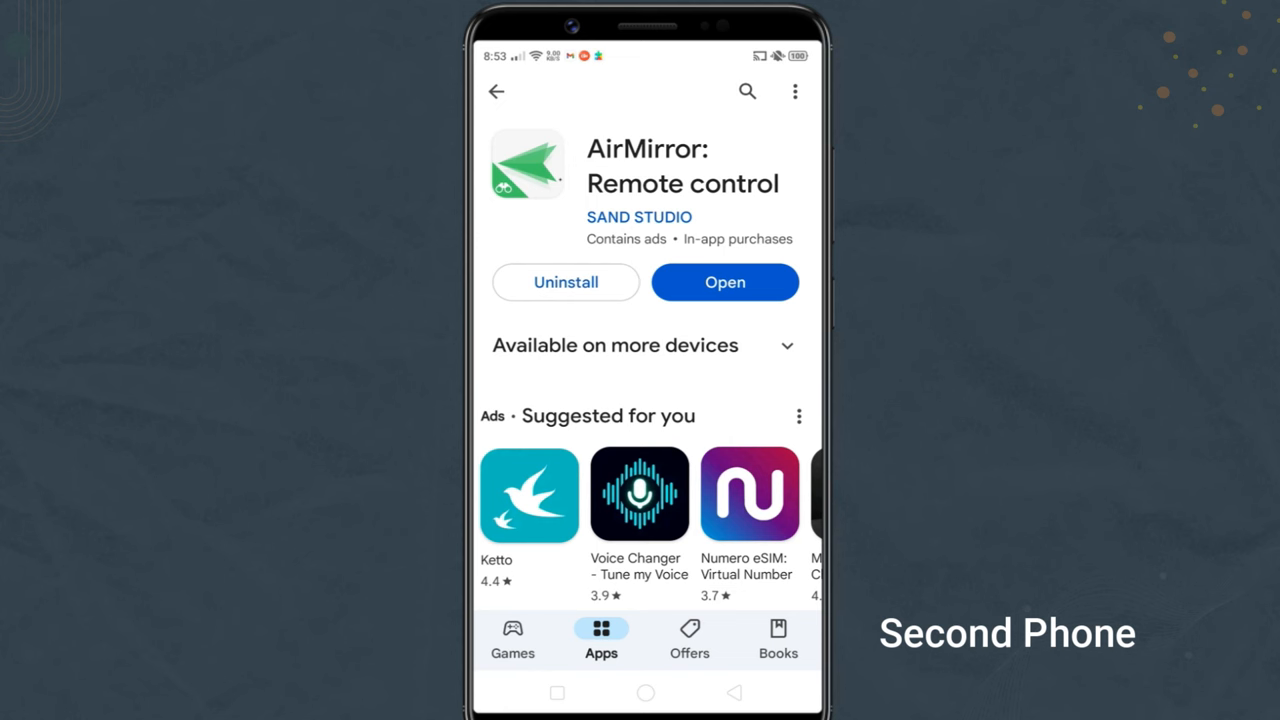
click(724, 282)
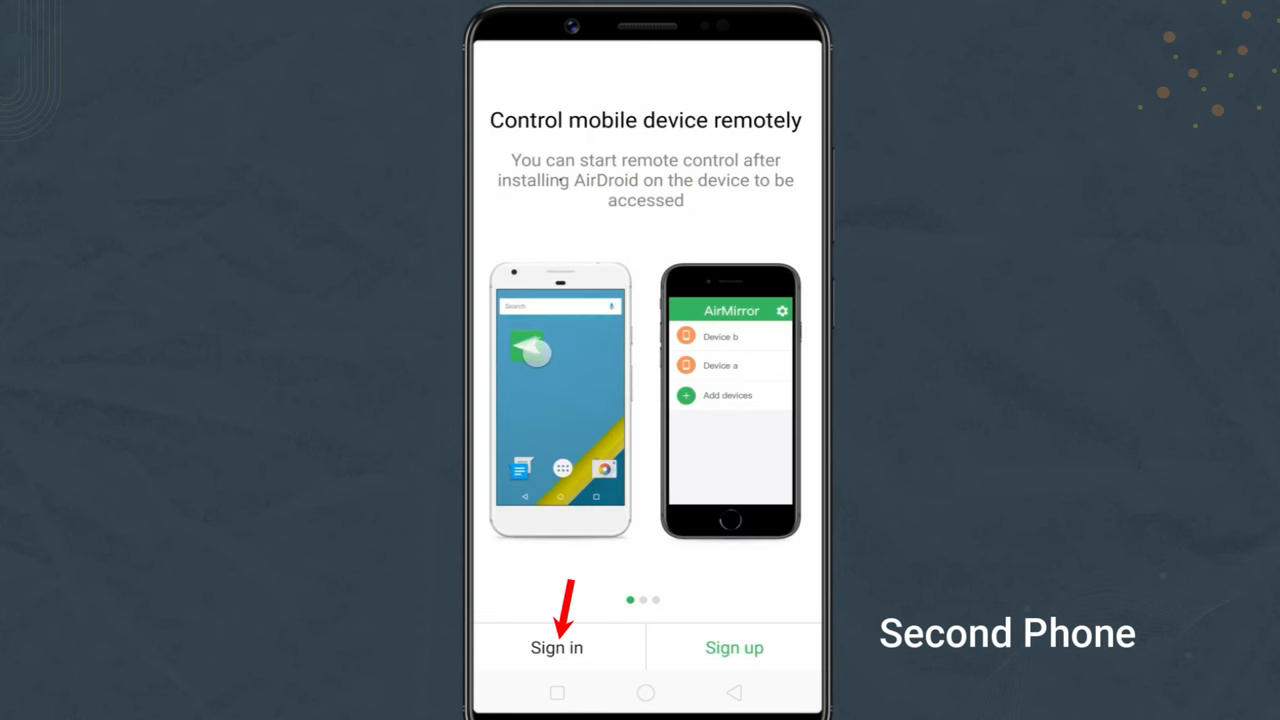
Step: Sign in to AirMirror with the AirDroid account and connect to device SM-M325F
click(556, 648)
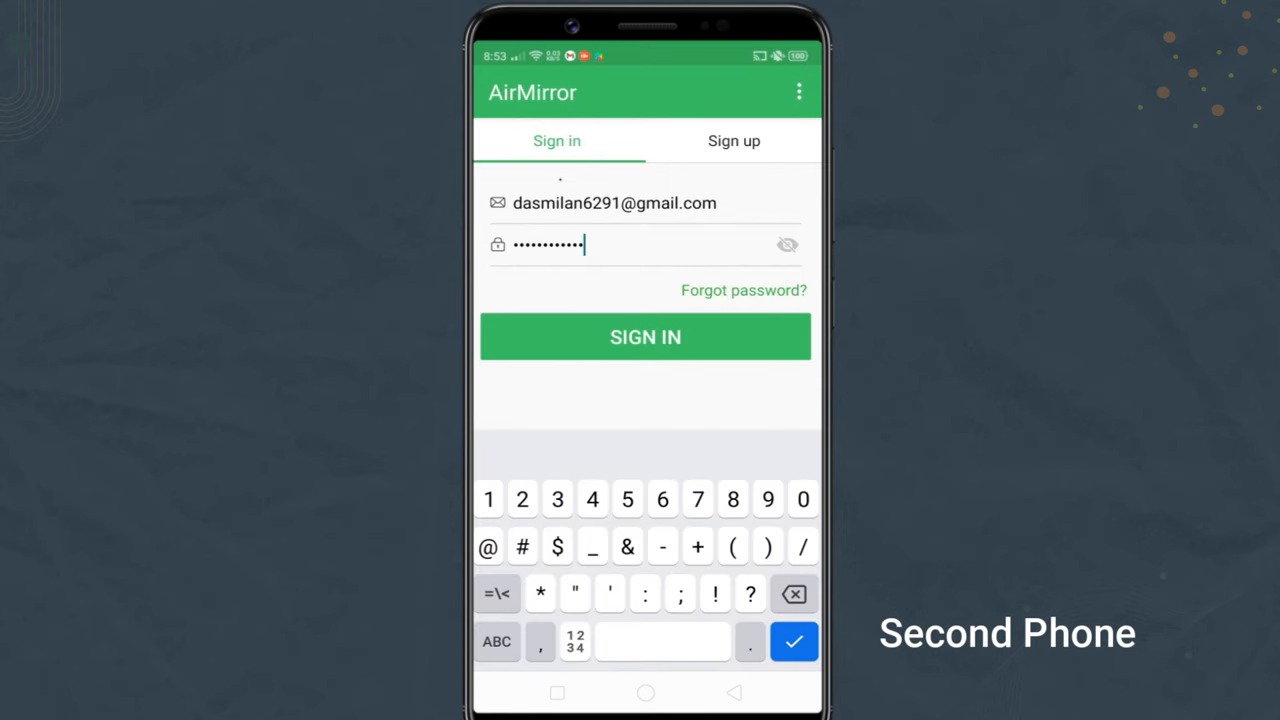
click(644, 336)
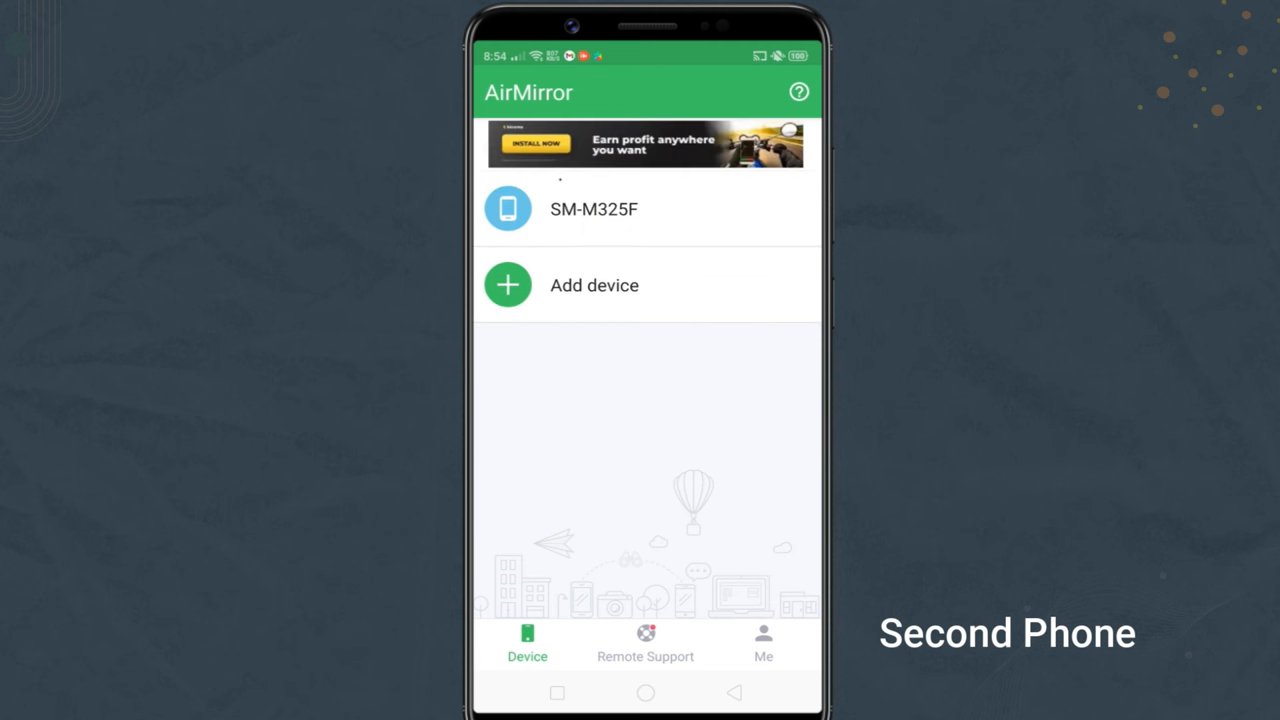
click(648, 210)
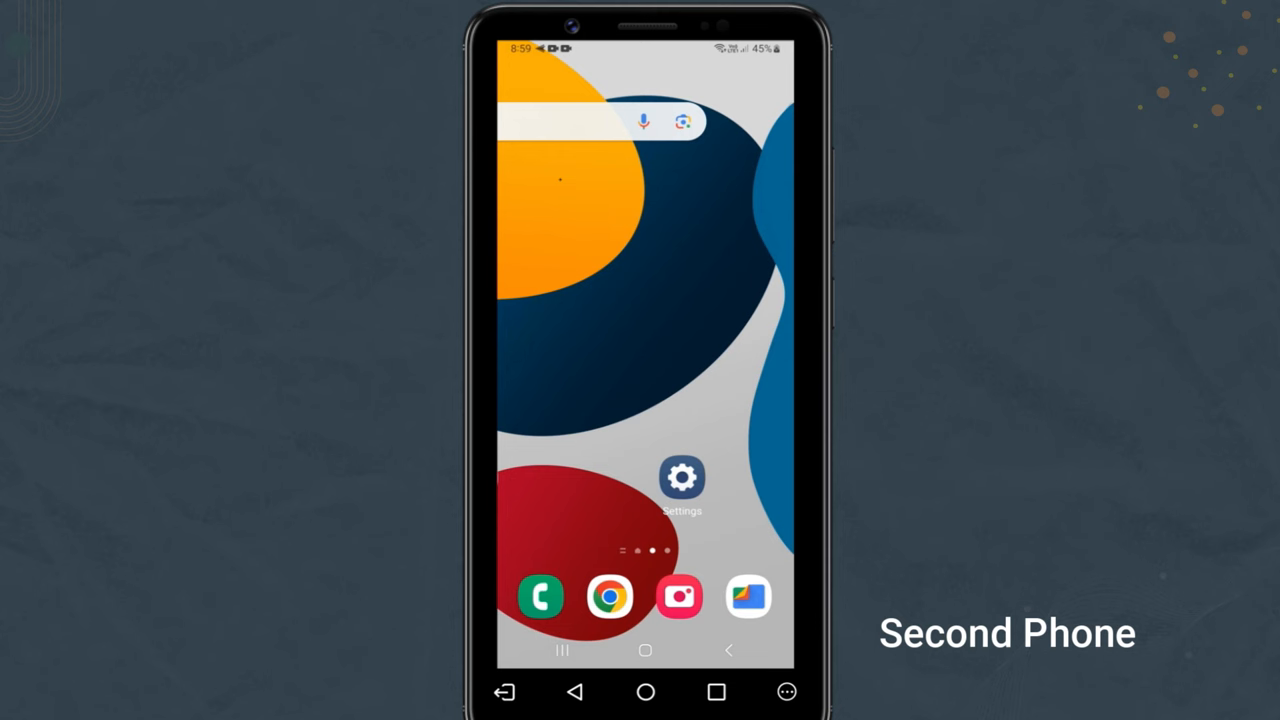
Step: Launch Chrome on the controlled phone and enter 192.168.0.1 in the address bar
click(610, 596)
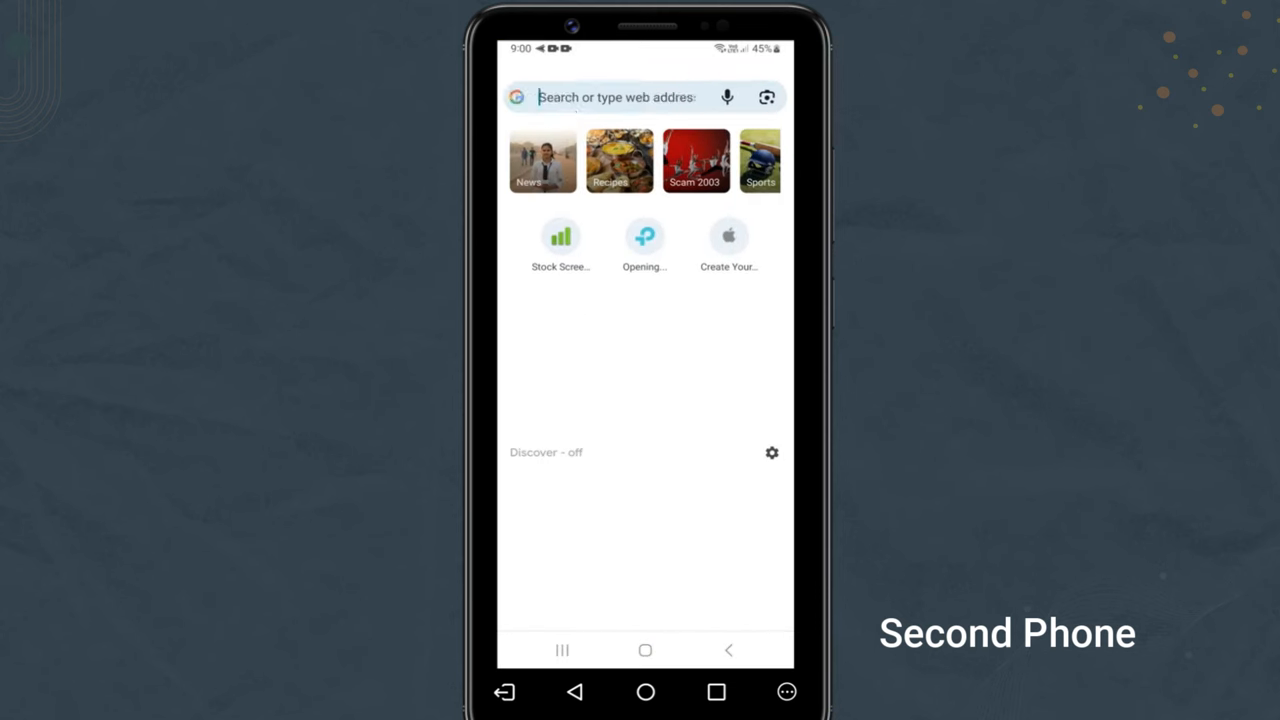
text(192.168.0.1)
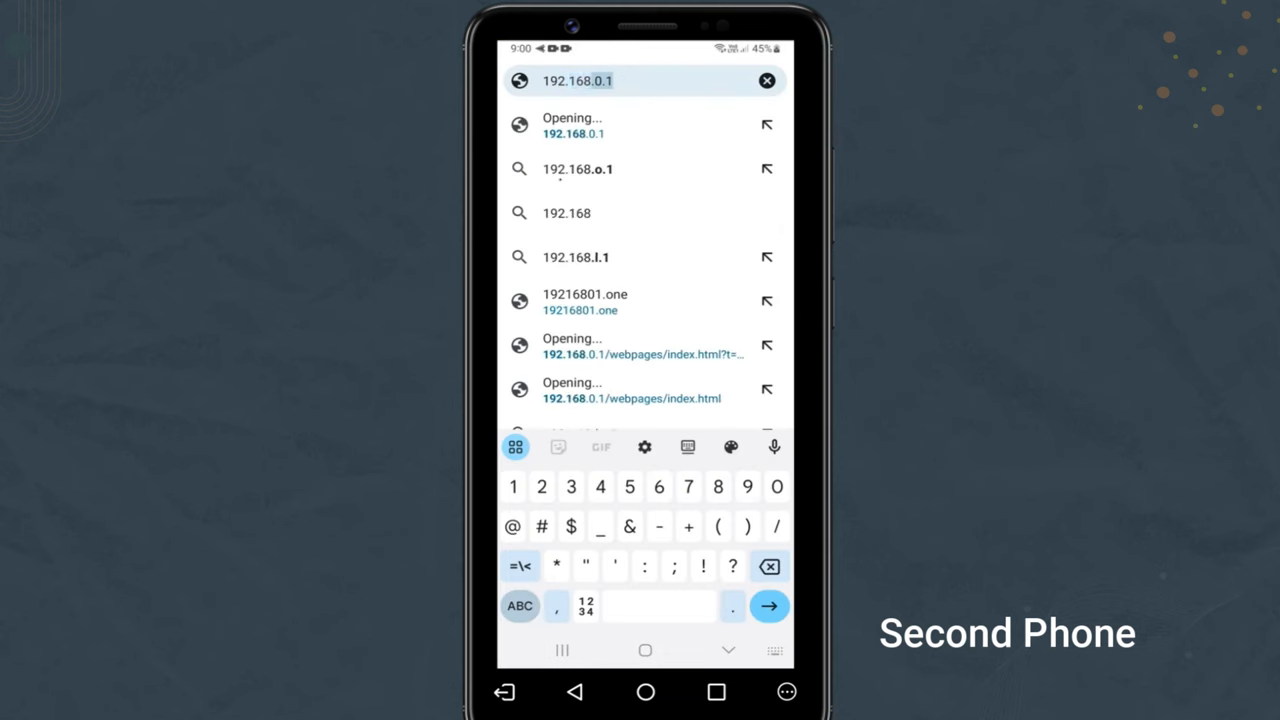